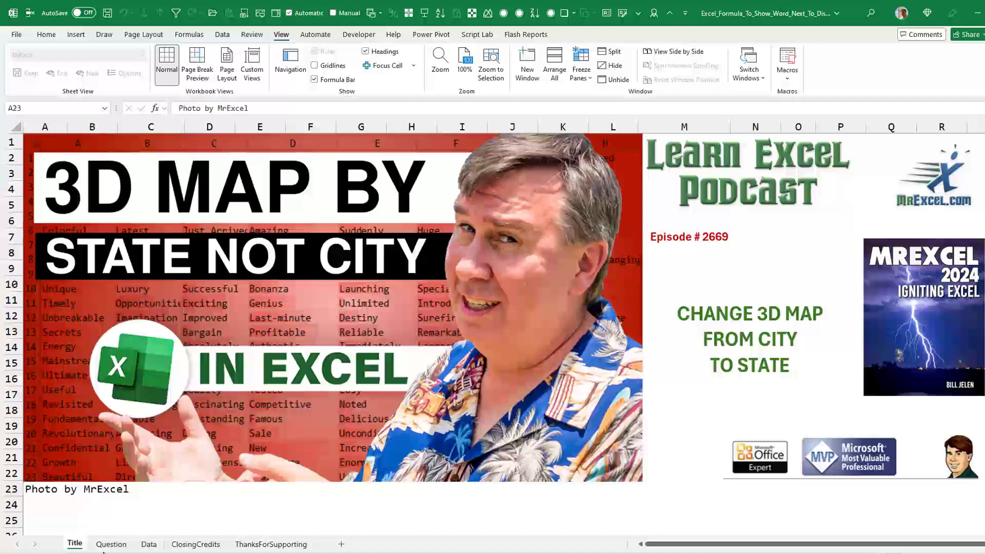
- Make Revenue (Sum) the column height for each city and tilt the globe to see the columns
click(111, 544)
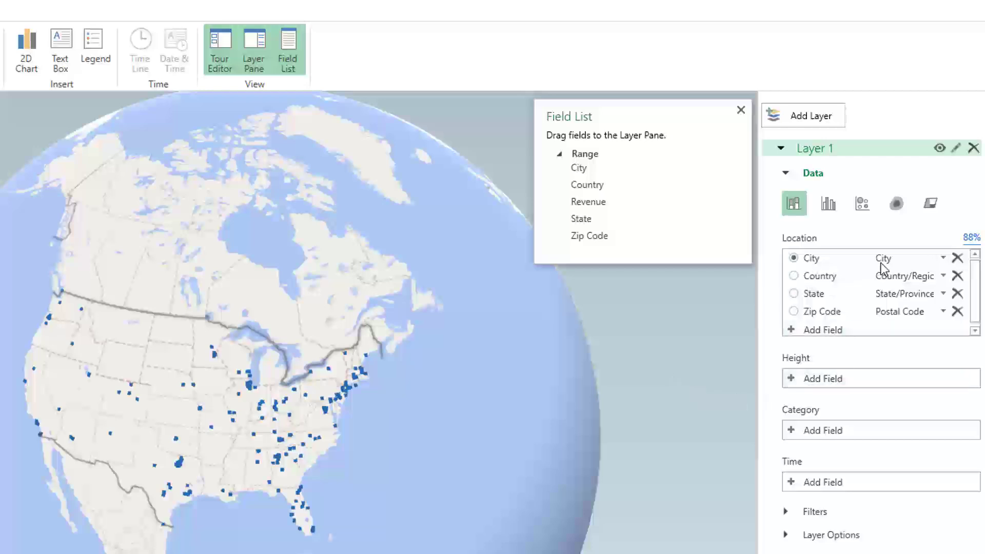
mouse_move(587, 203)
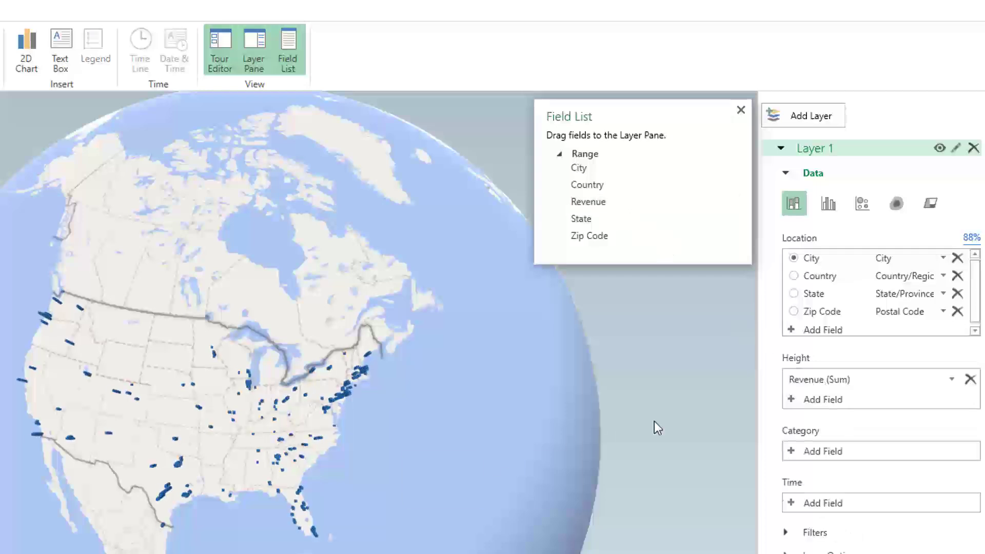
key(Alt+Up)
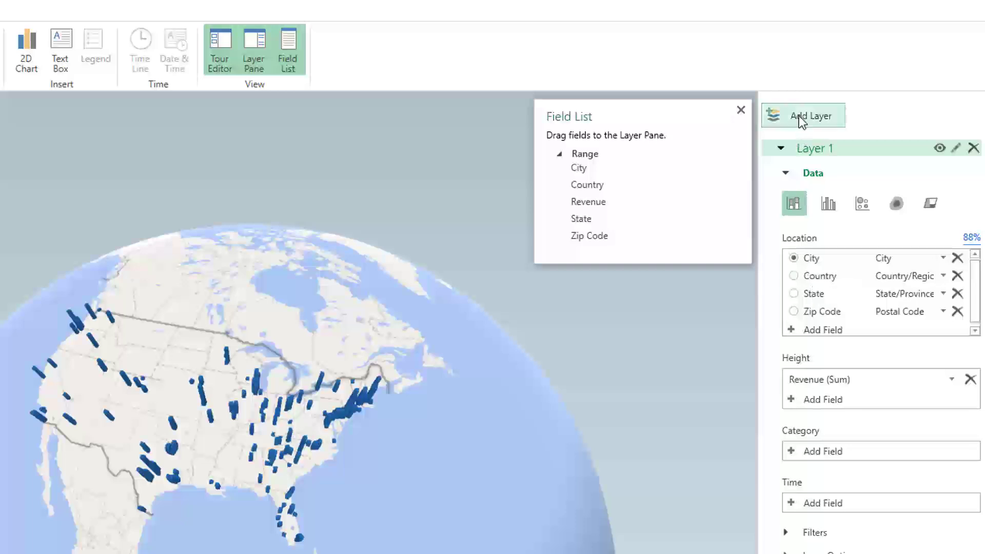
mouse_move(811, 116)
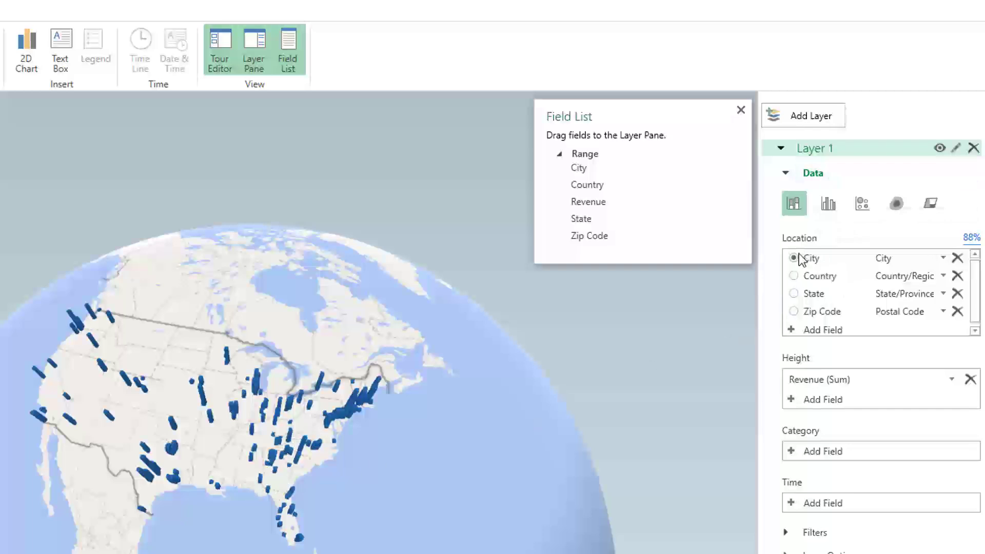
- Switch the Location field from City to State so revenue plots once per state
click(793, 293)
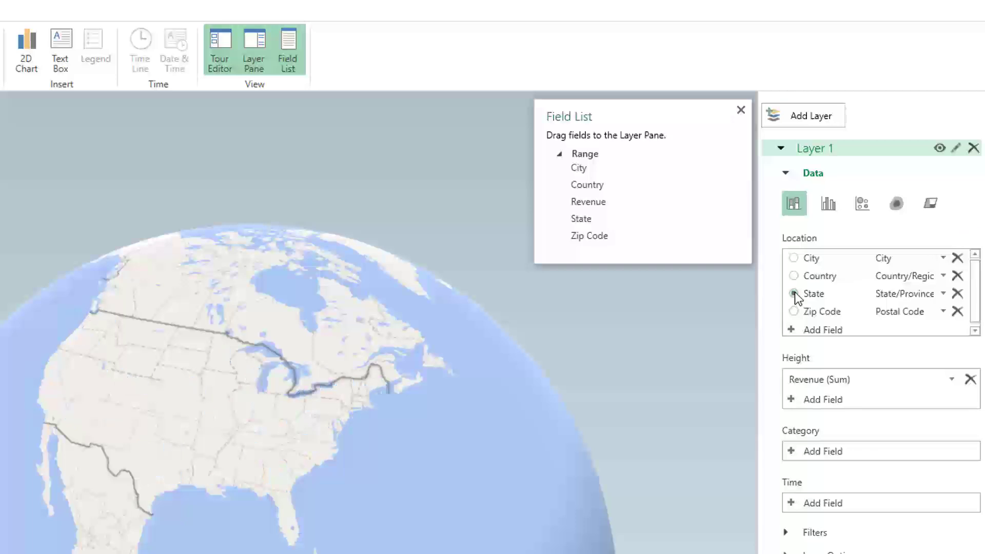
click(793, 293)
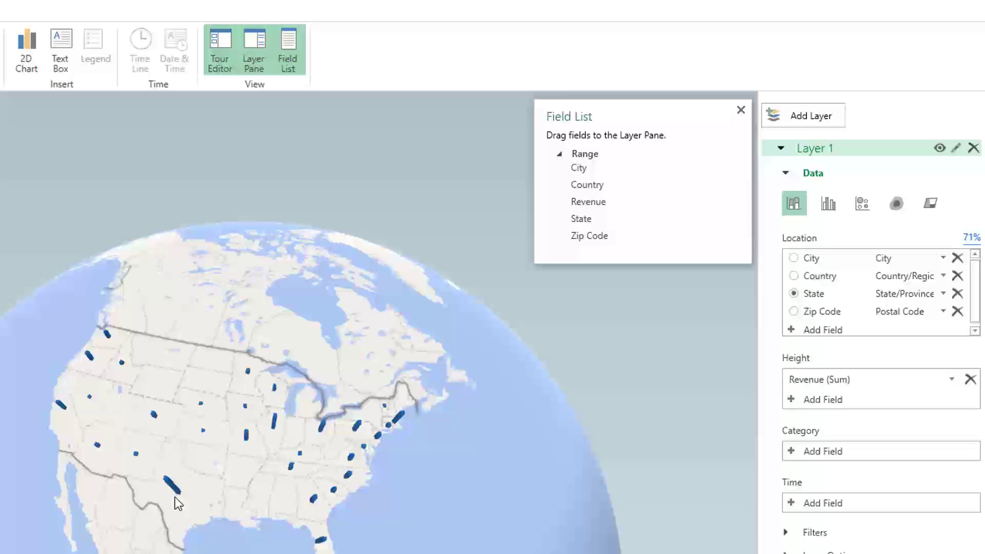
mouse_move(120, 349)
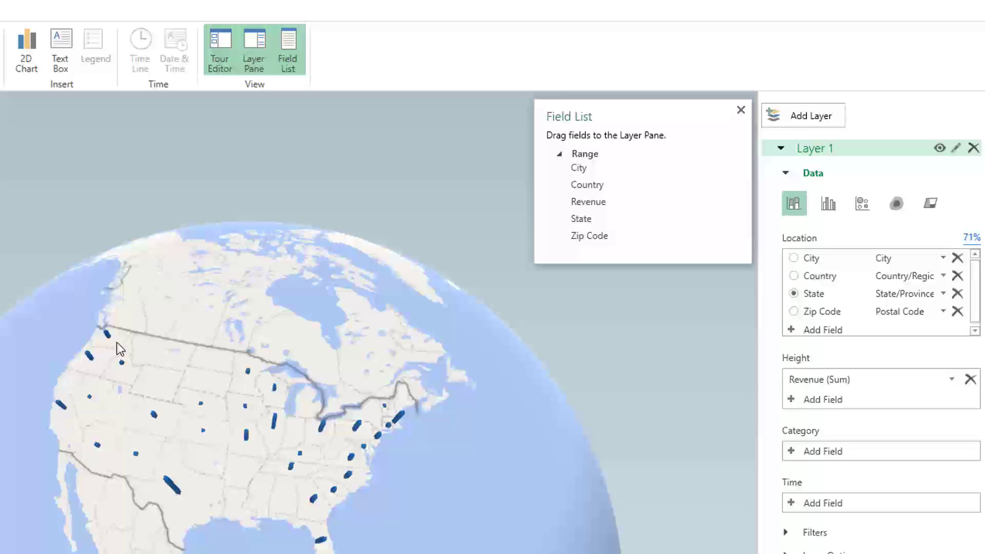
mouse_move(836, 224)
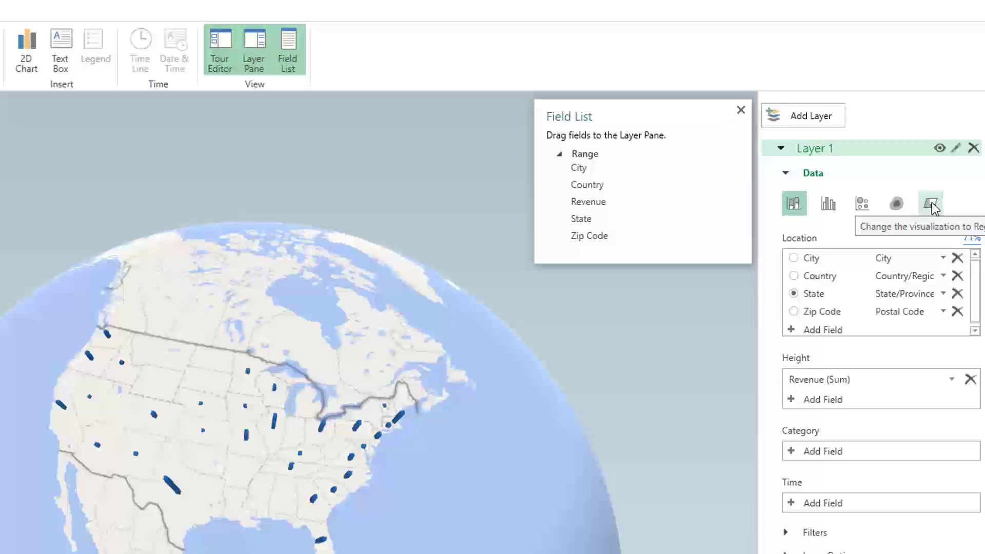
- Change the layer visualization to Region so states are shaded by summed revenue
click(931, 204)
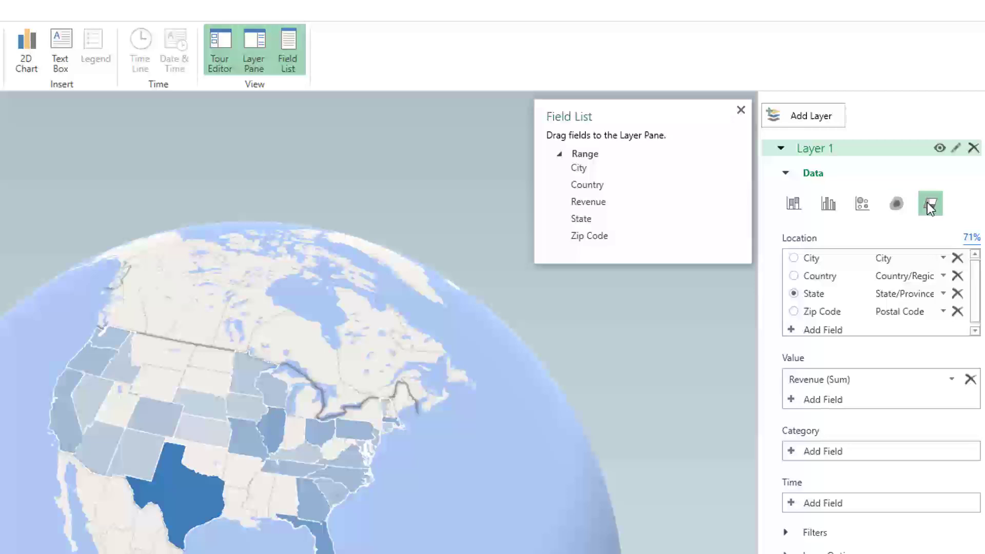
click(813, 115)
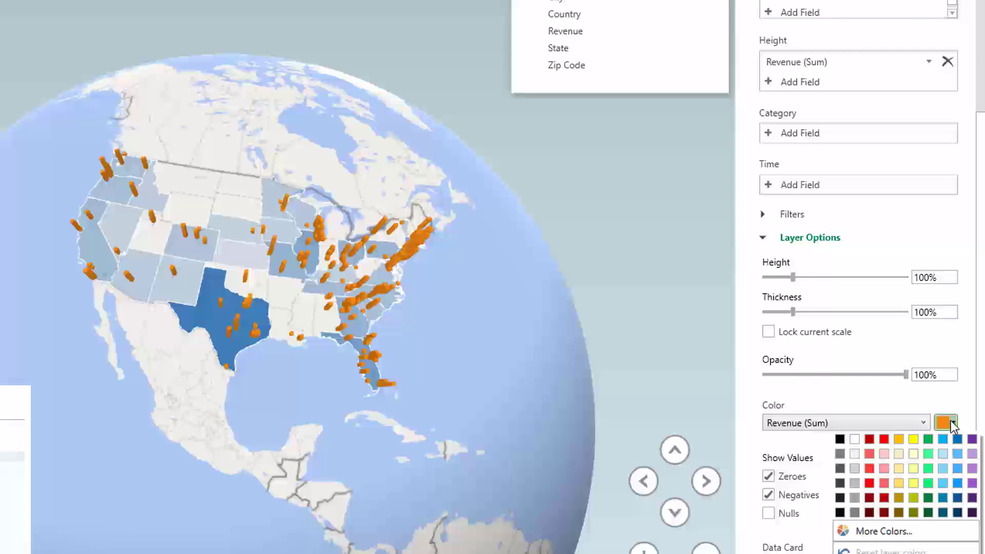
- Recolour the second layer's city revenue columns from orange to a light blue swatch
click(960, 438)
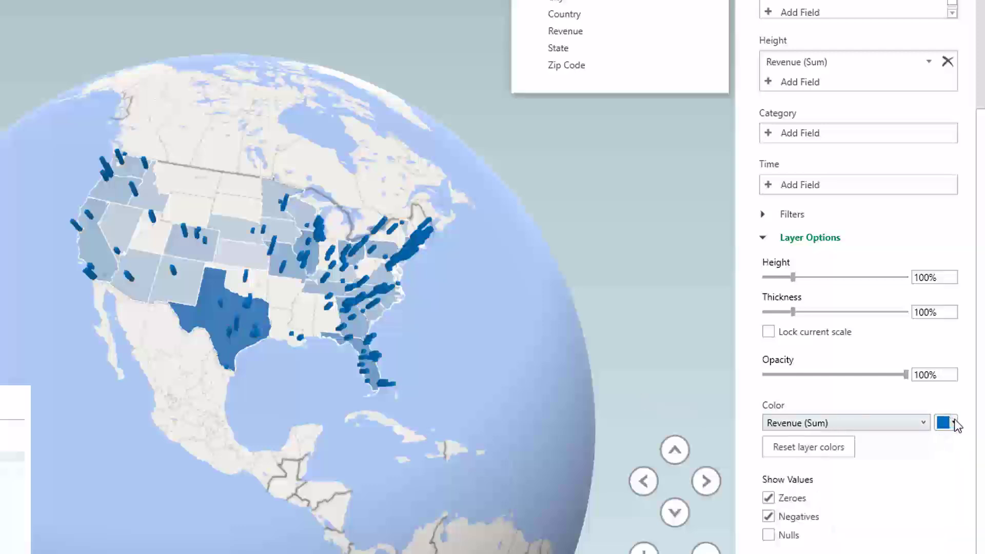
click(954, 422)
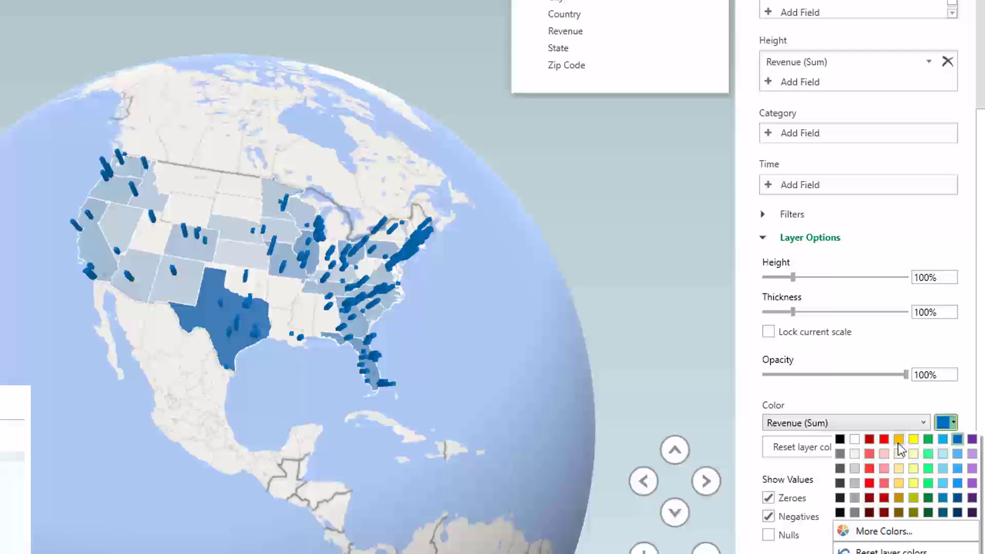
click(928, 438)
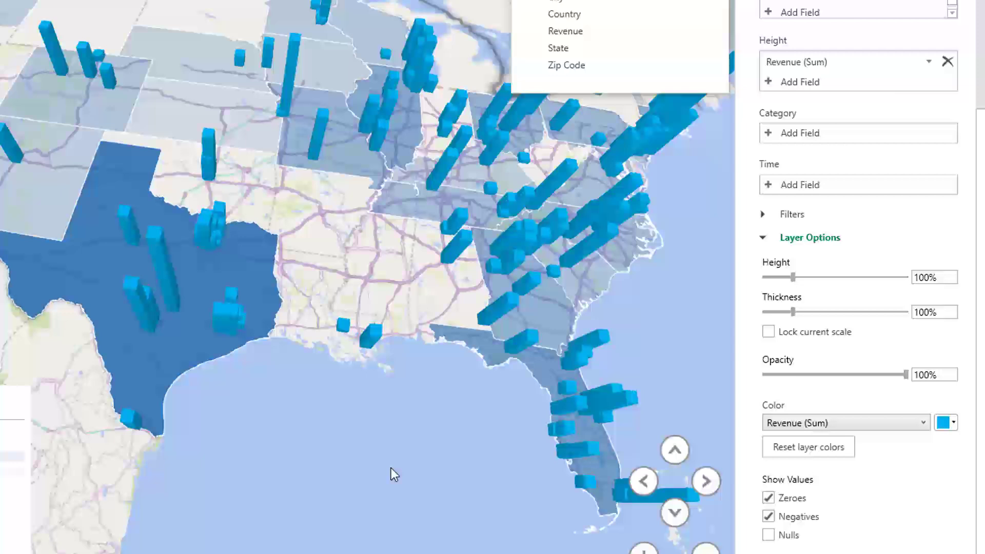
mouse_move(420, 468)
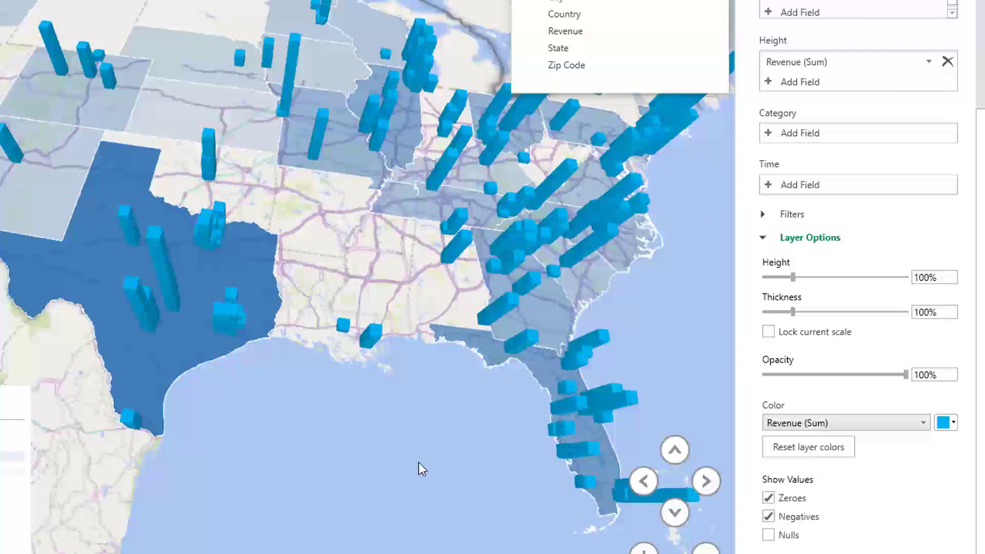
mouse_move(415, 468)
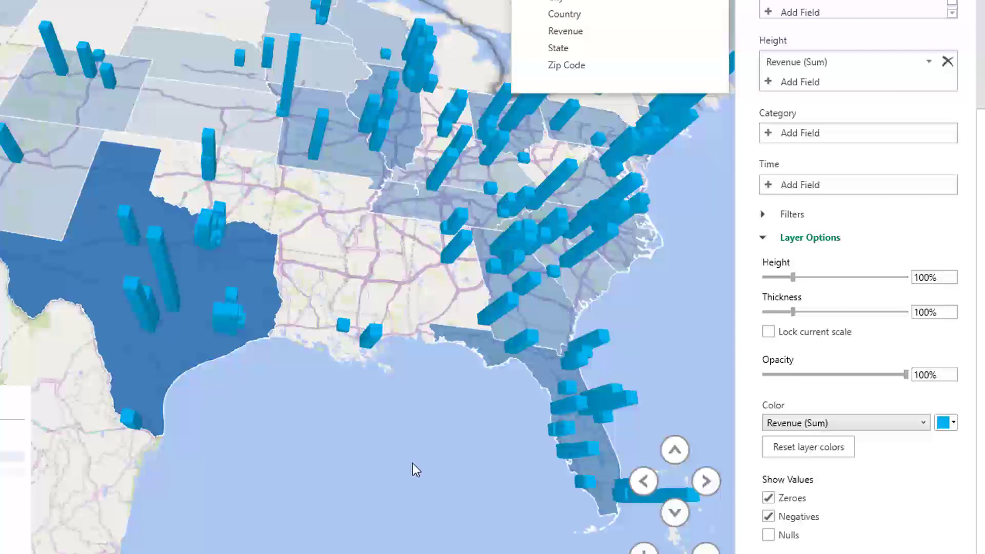